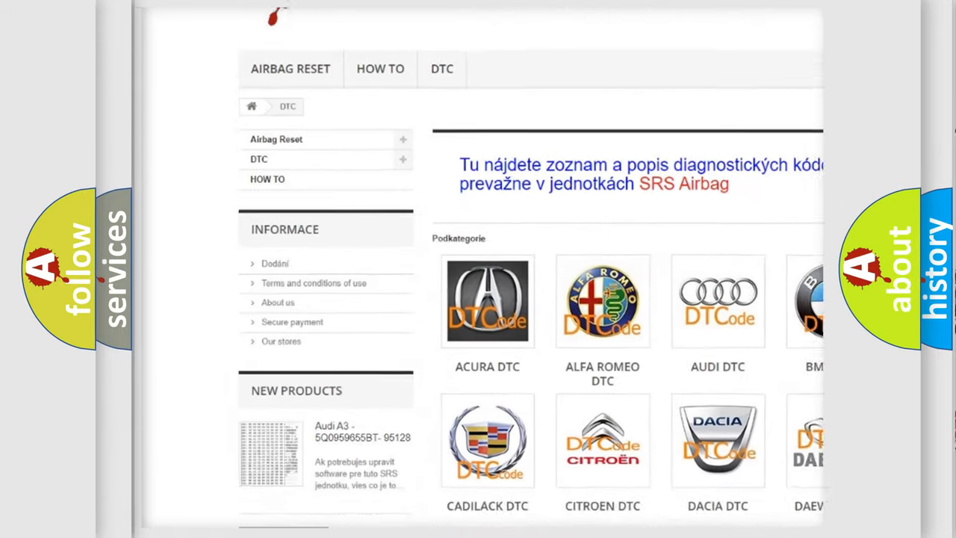
Step: Select the BMW DTC logo in the Podkategorie grid to list BMW diagnostic codes
scroll("down", 3)
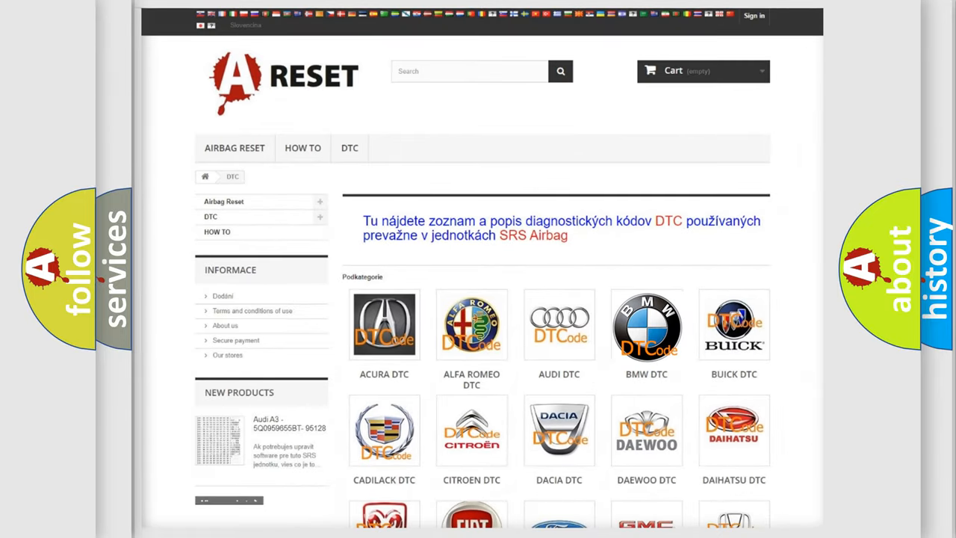
left_click(645, 326)
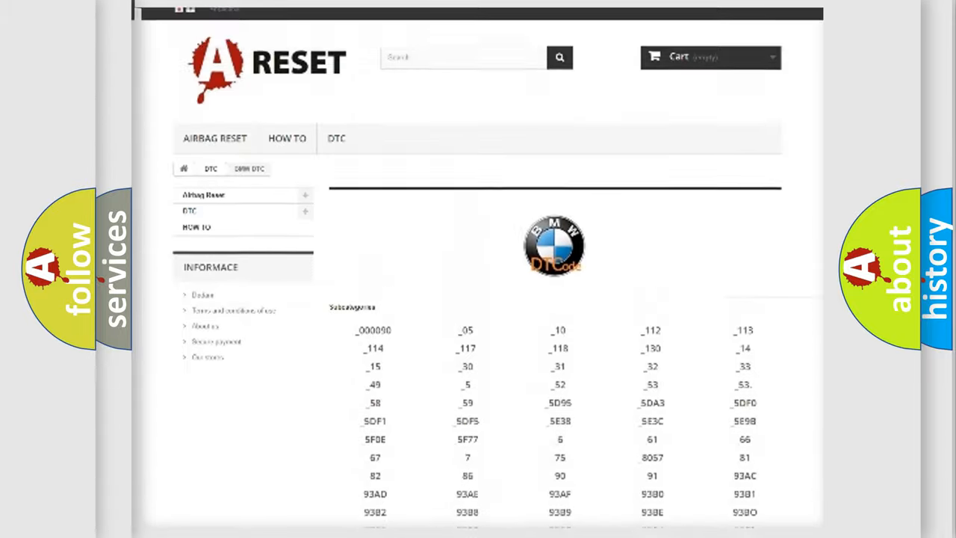